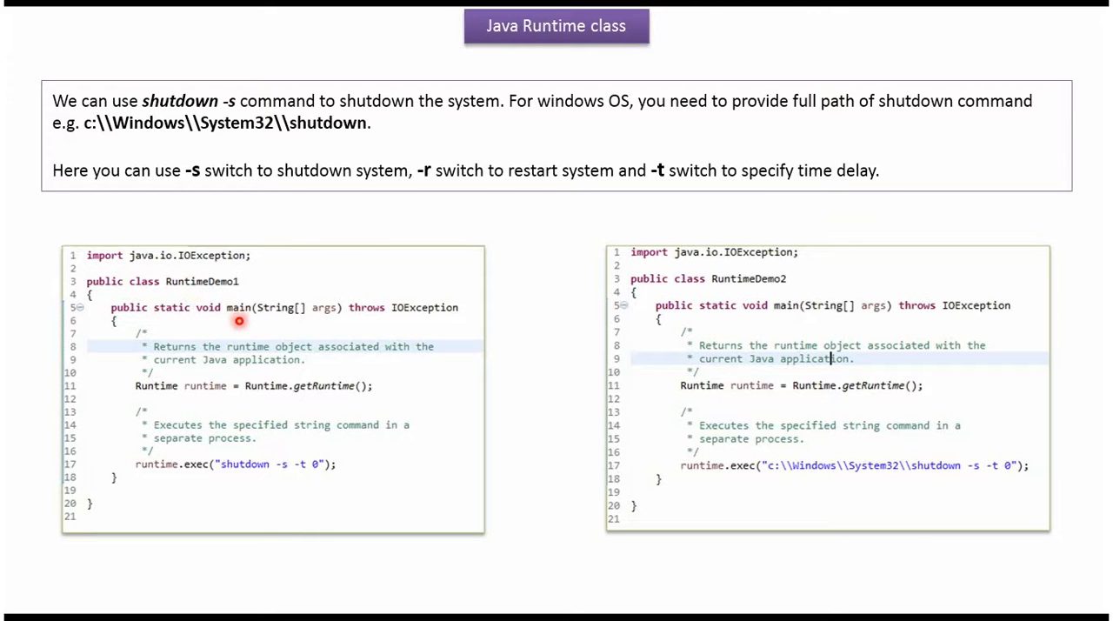
{"action": "mouse_move", "coordinate": [334, 399]}
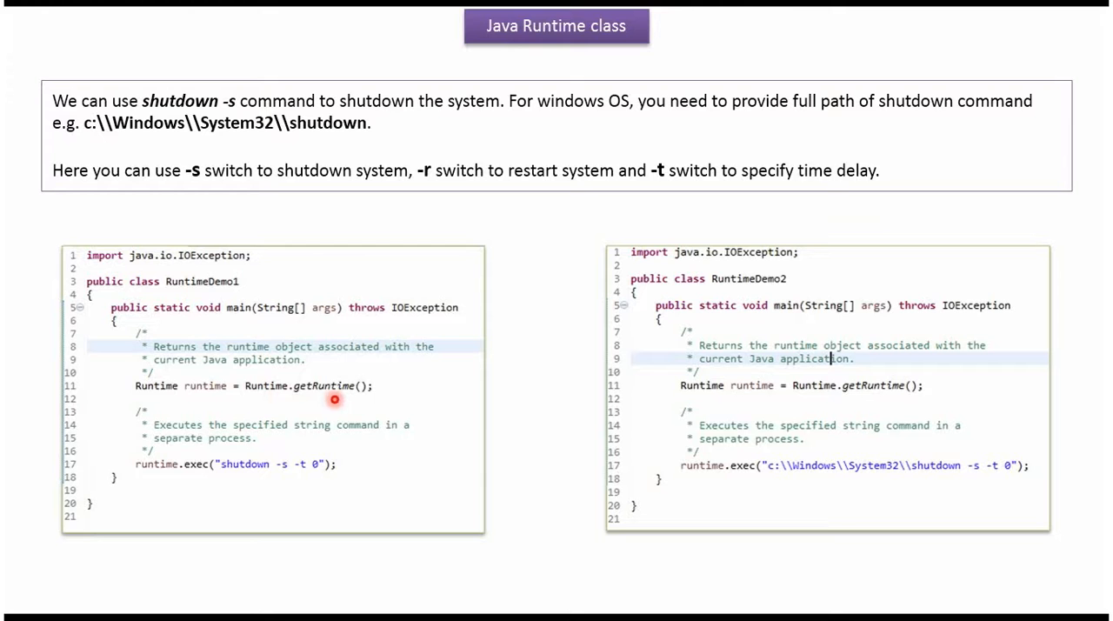
{"action": "mouse_move", "coordinate": [207, 469]}
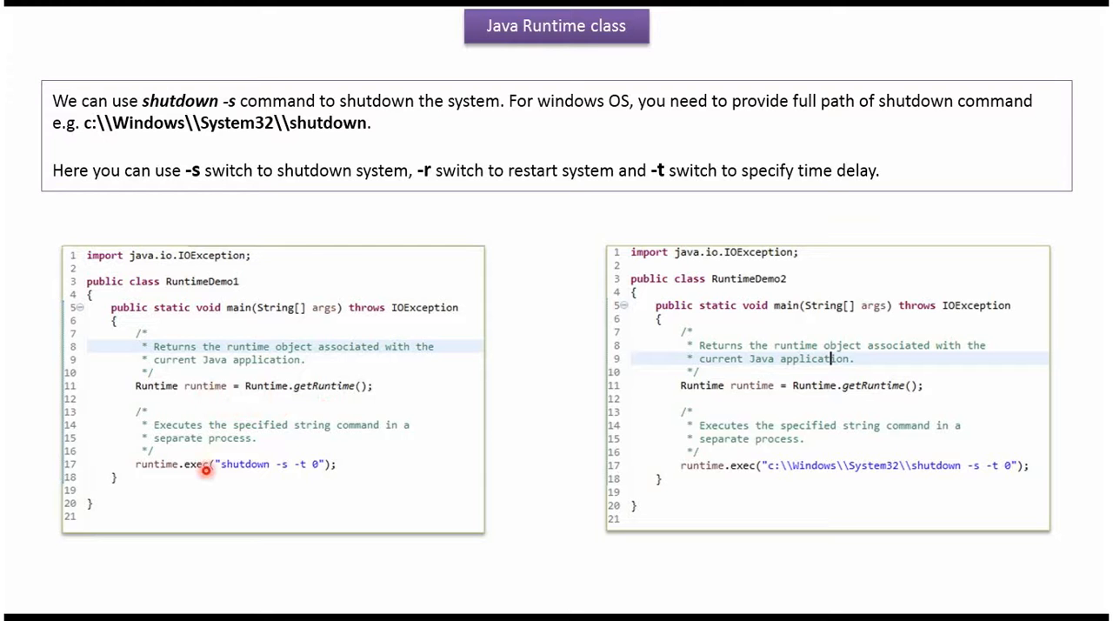
{"action": "mouse_move", "coordinate": [201, 482]}
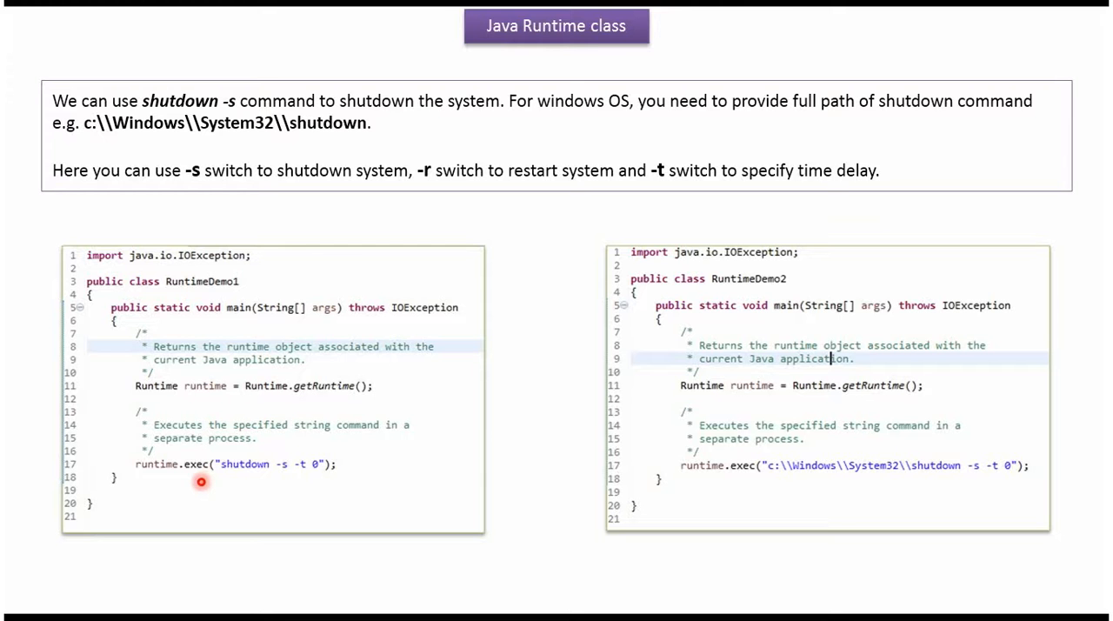
{"action": "mouse_move", "coordinate": [196, 479]}
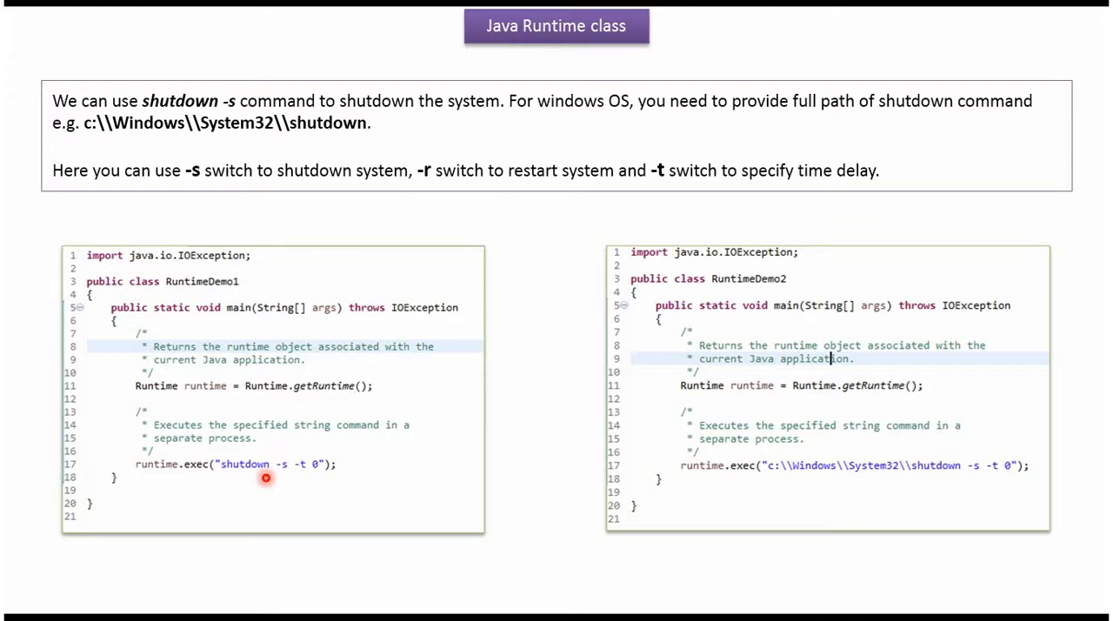
{"action": "mouse_move", "coordinate": [286, 476]}
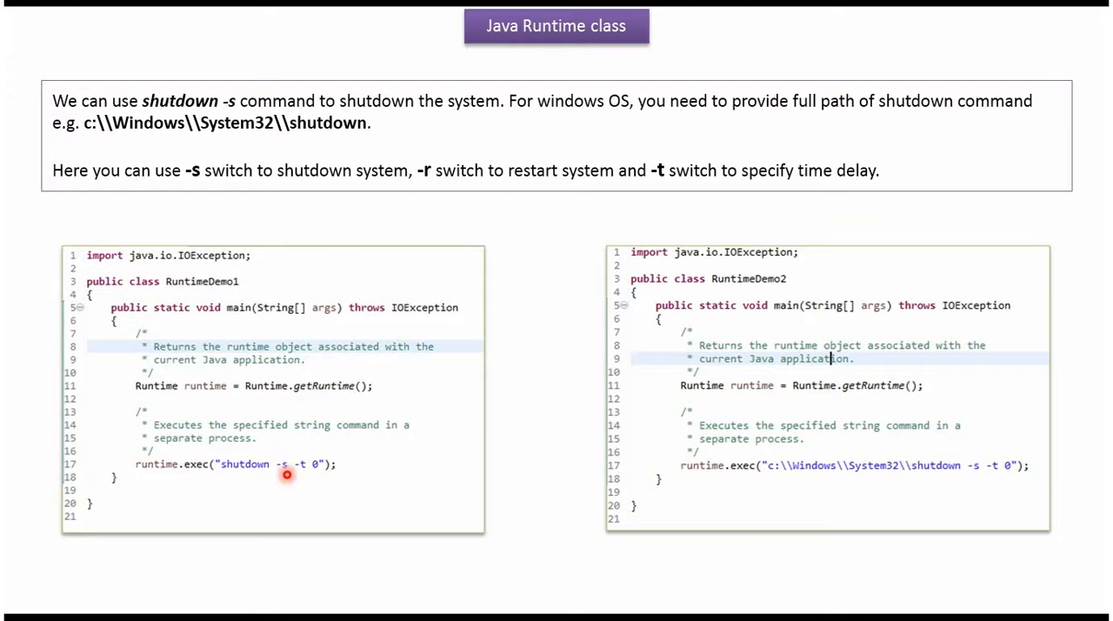
{"action": "mouse_move", "coordinate": [299, 475]}
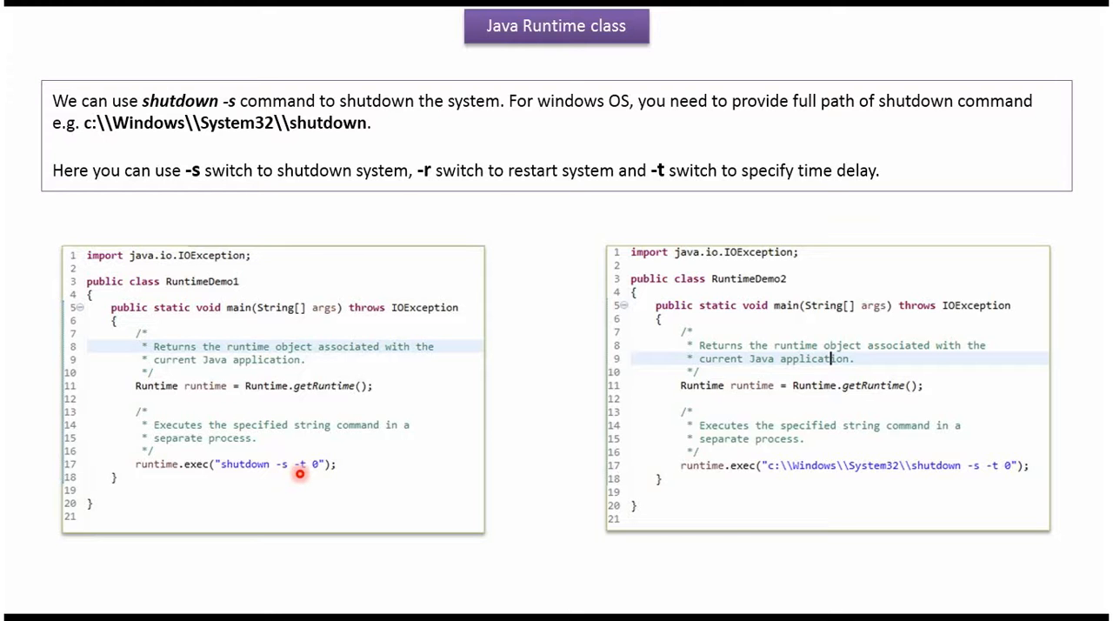
{"action": "mouse_move", "coordinate": [319, 471]}
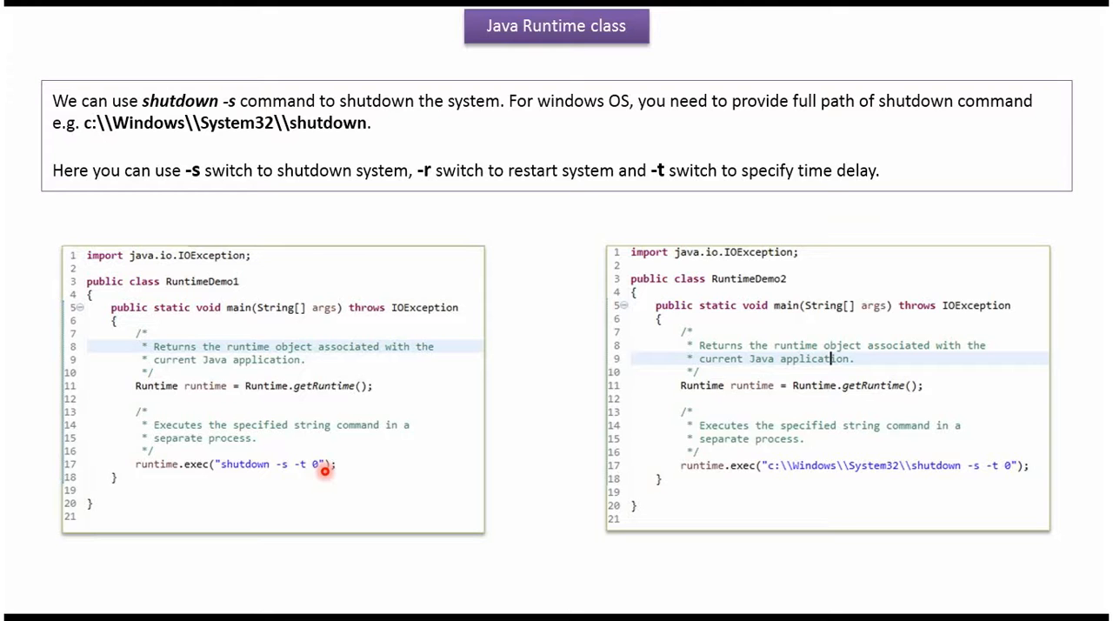
{"action": "mouse_move", "coordinate": [821, 481]}
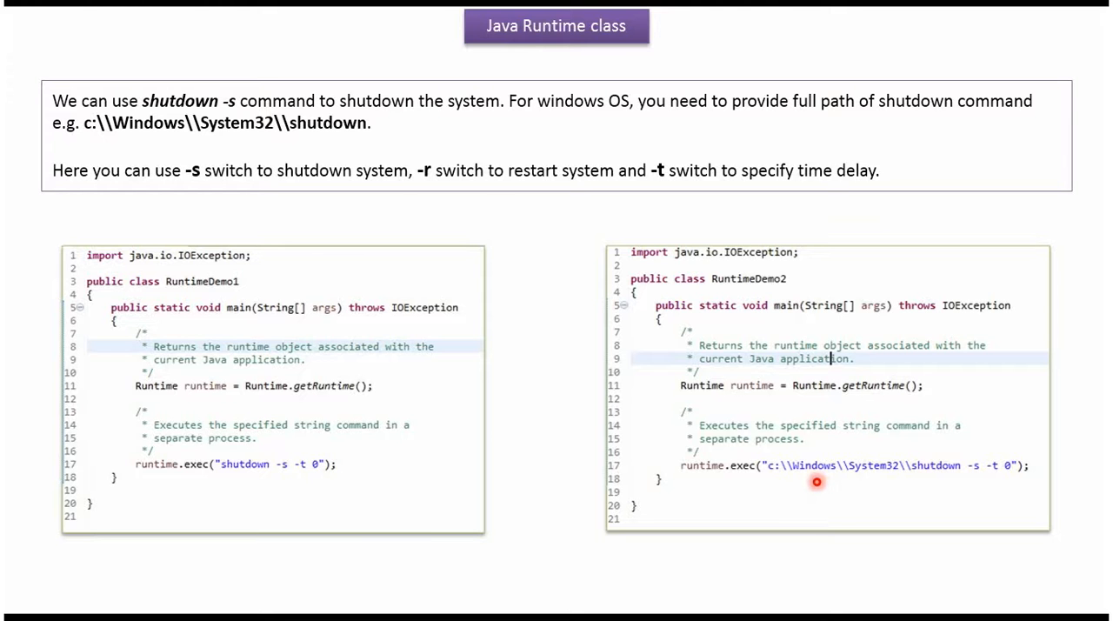
{"action": "mouse_move", "coordinate": [917, 482]}
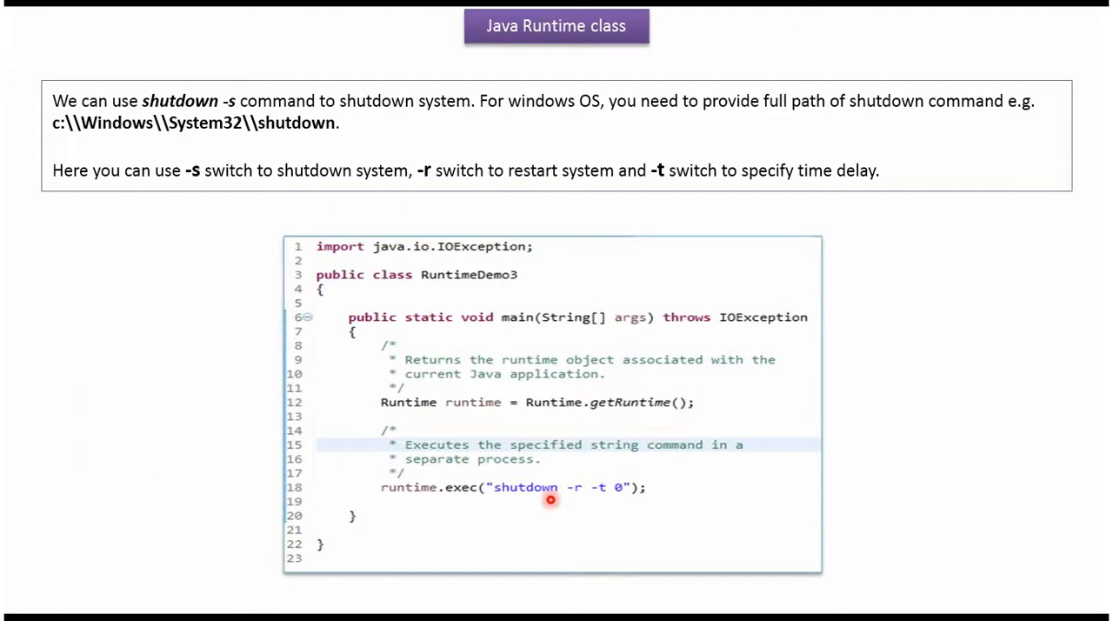
{"action": "mouse_move", "coordinate": [524, 499]}
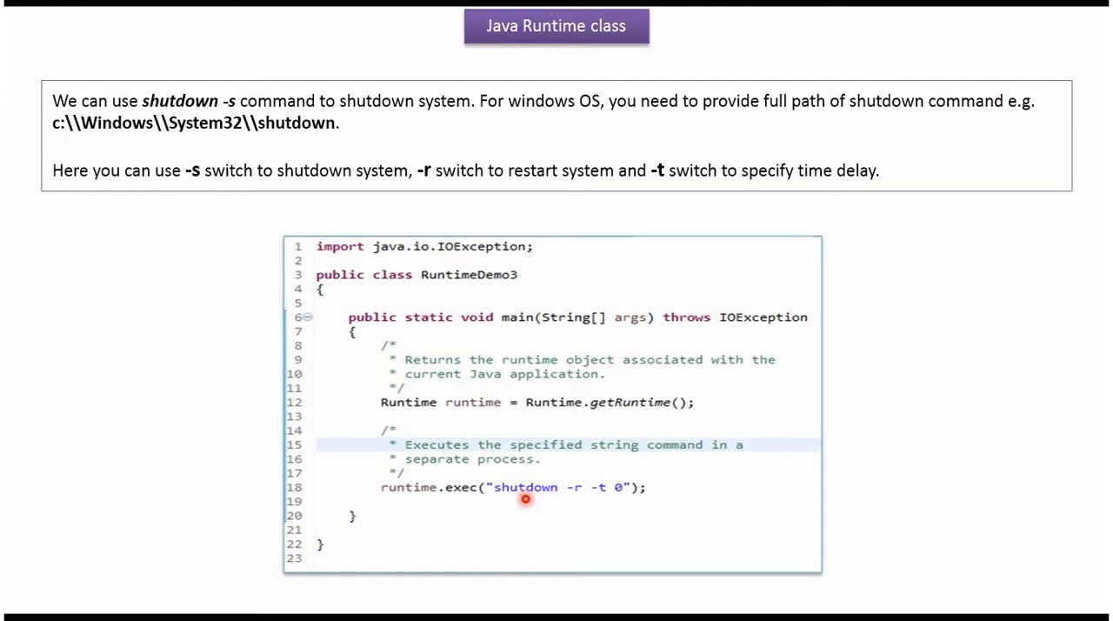
{"action": "mouse_move", "coordinate": [571, 496]}
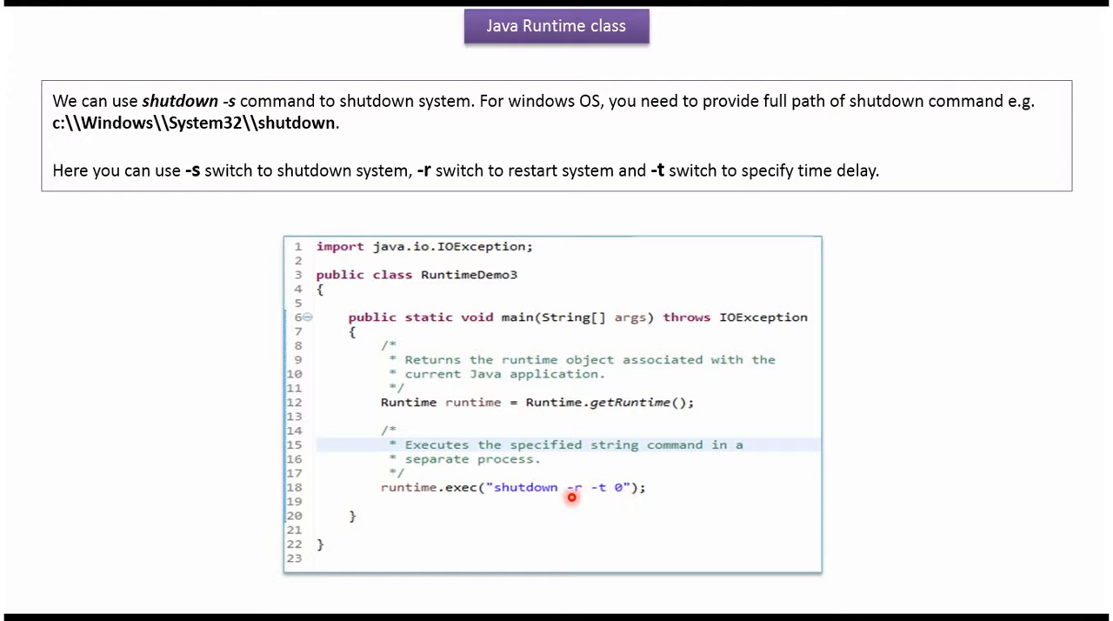